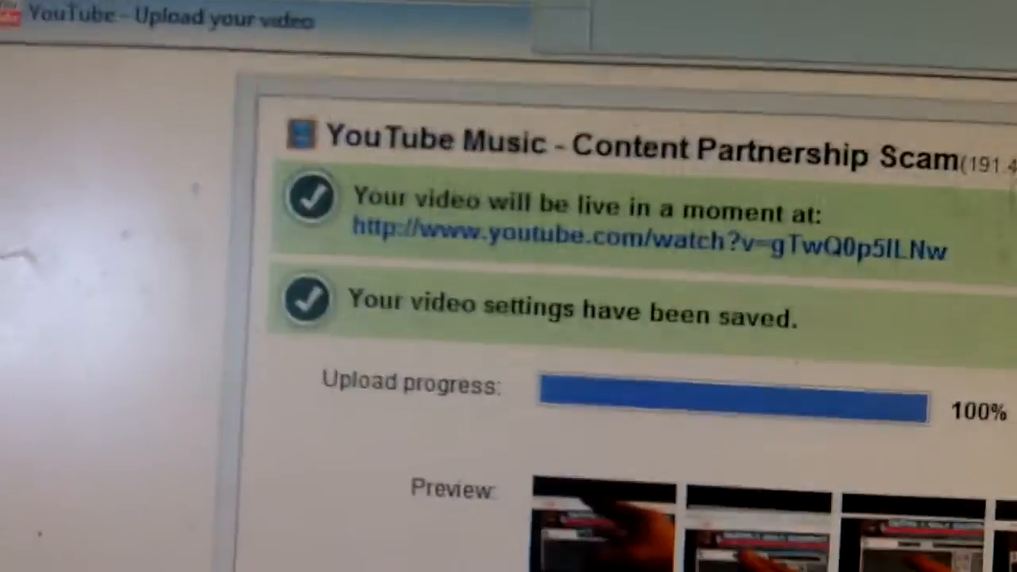
scroll("down", 3)
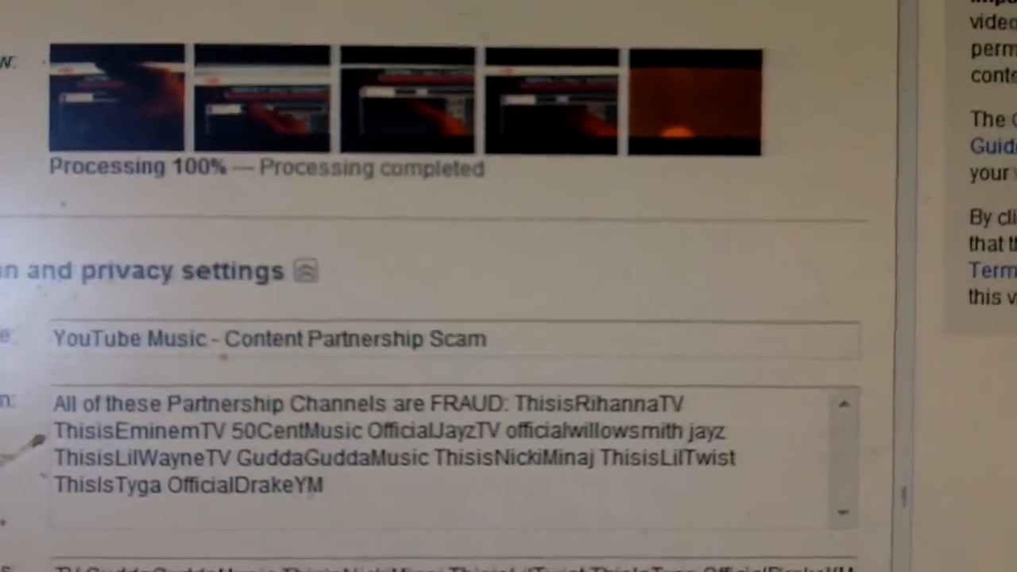
scroll("down", 3)
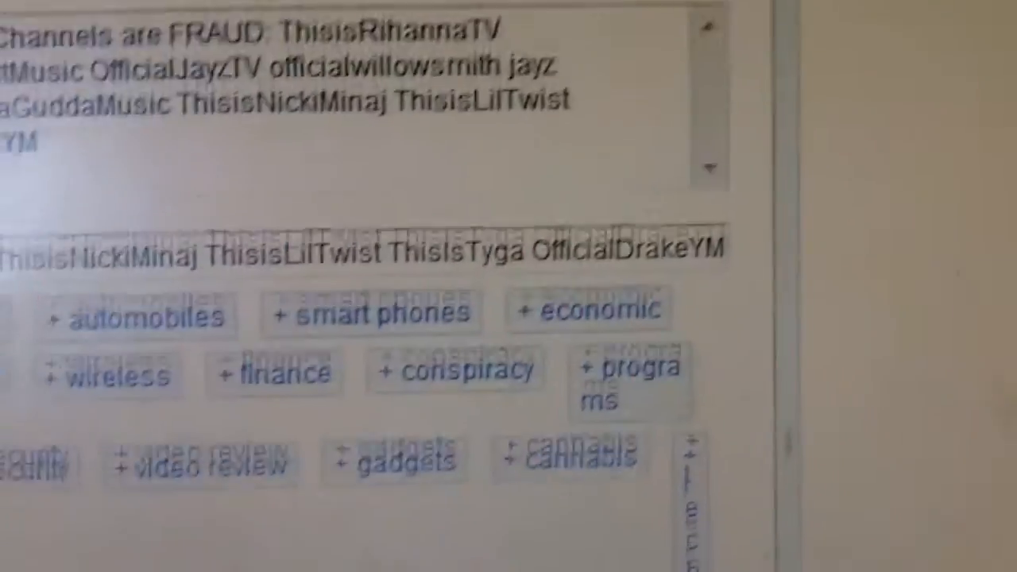
scroll("down", 3)
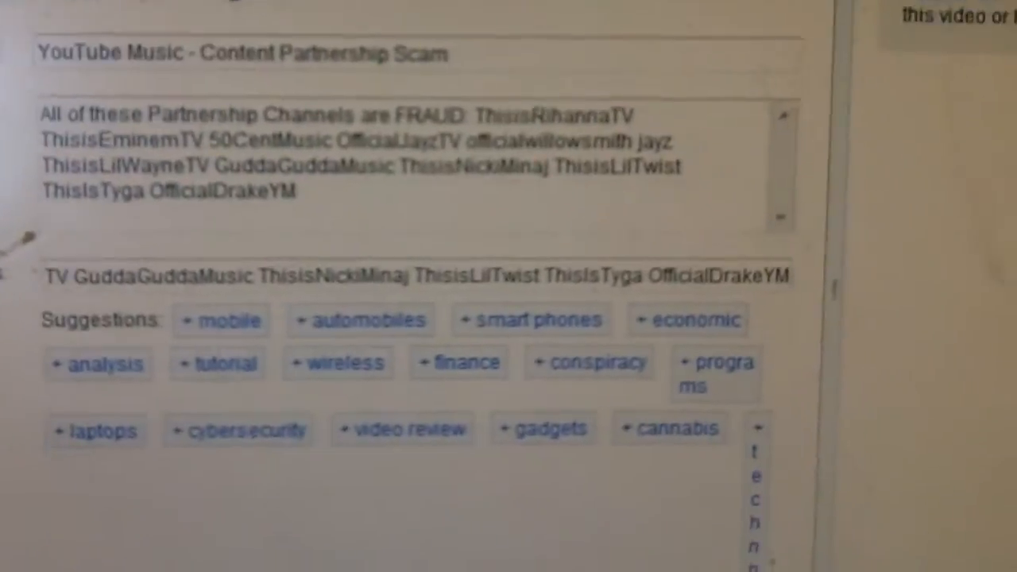
scroll("down", 3)
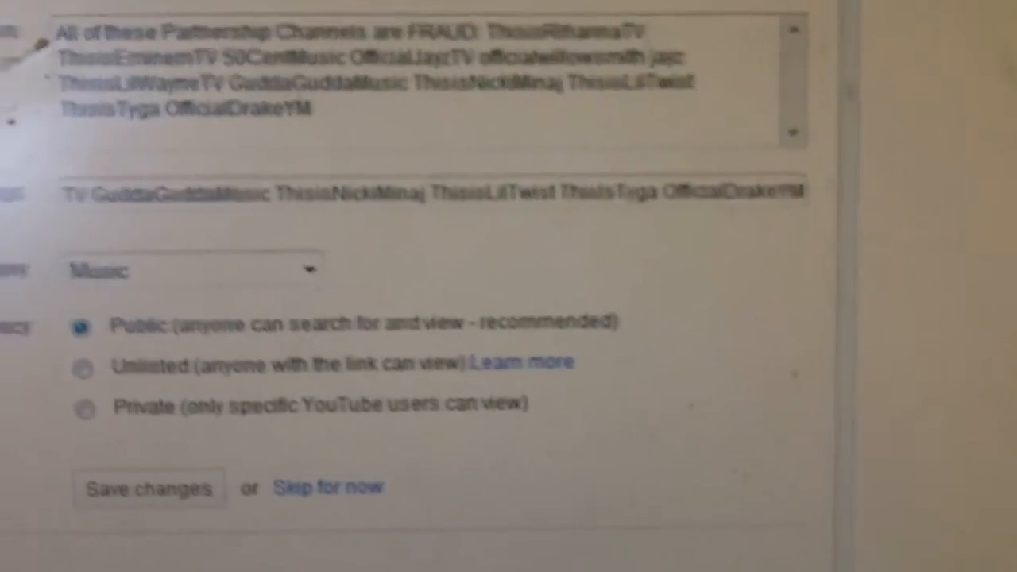
scroll("up", 3)
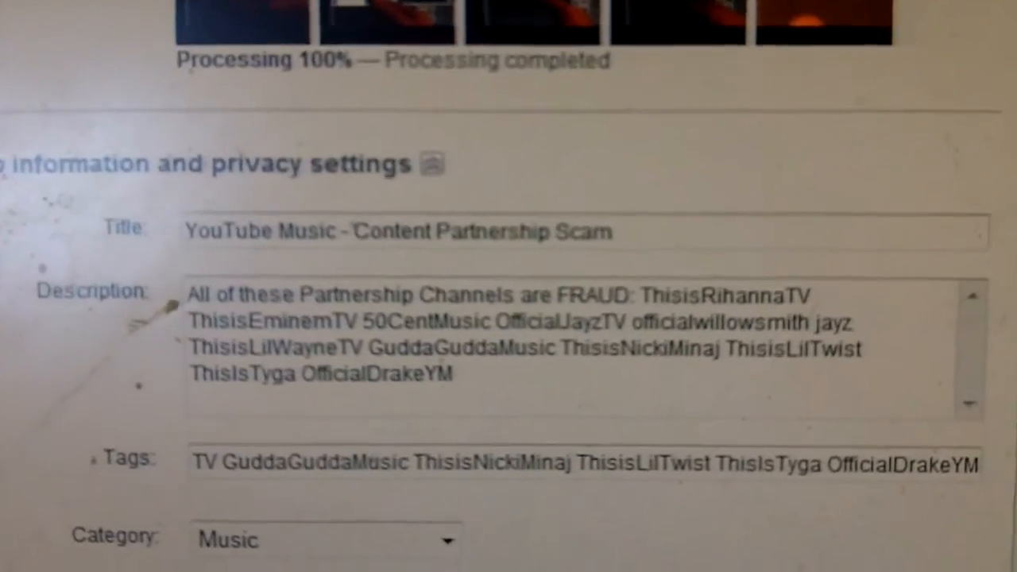